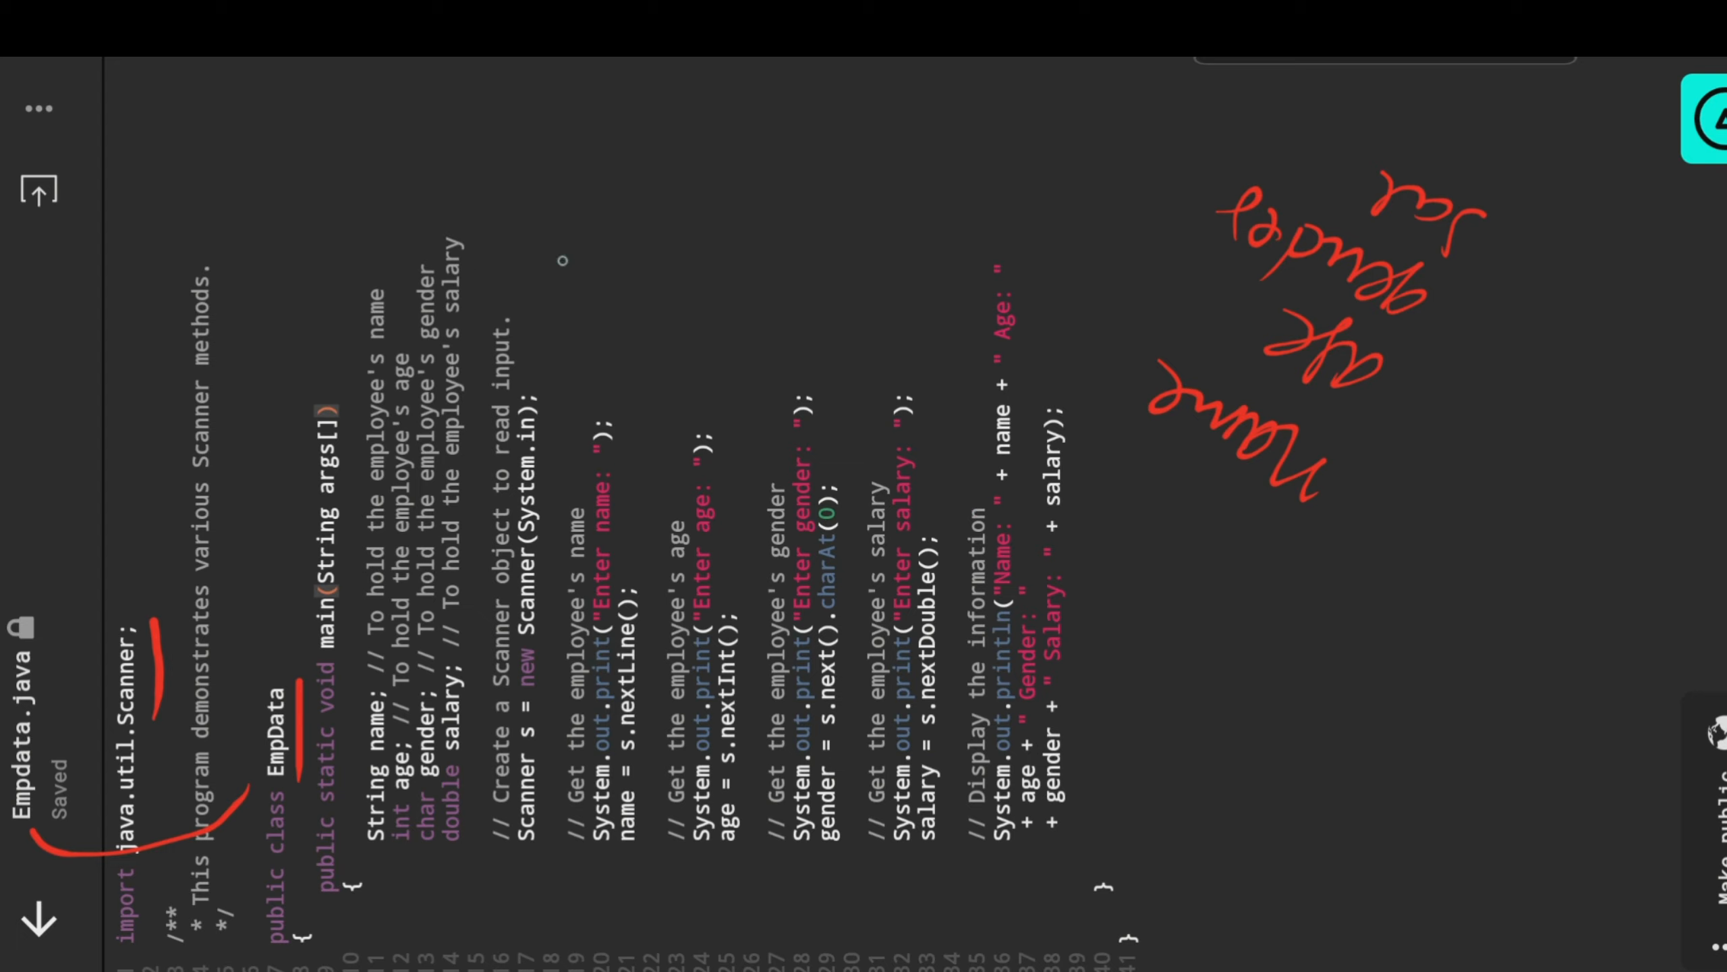
Run Empdata.java and answer the prompts with a name, age 29, gender m and salary 75000
left_click_drag(573, 265, 672, 319)
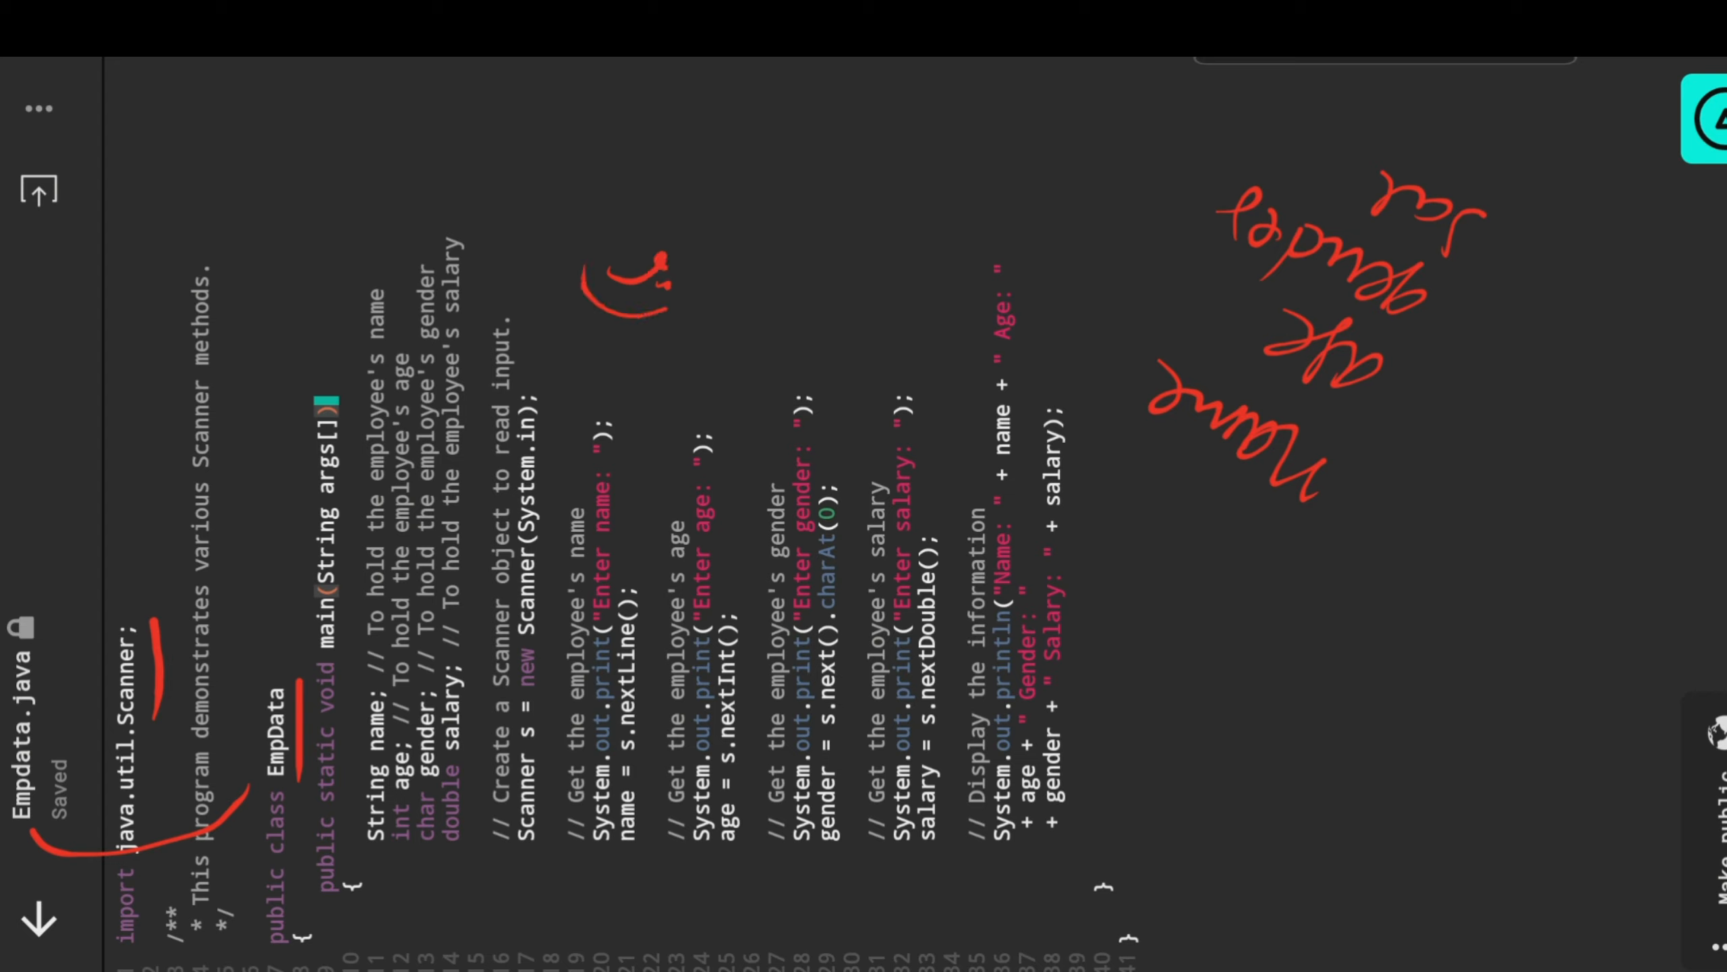
left_click_drag(639, 286, 804, 166)
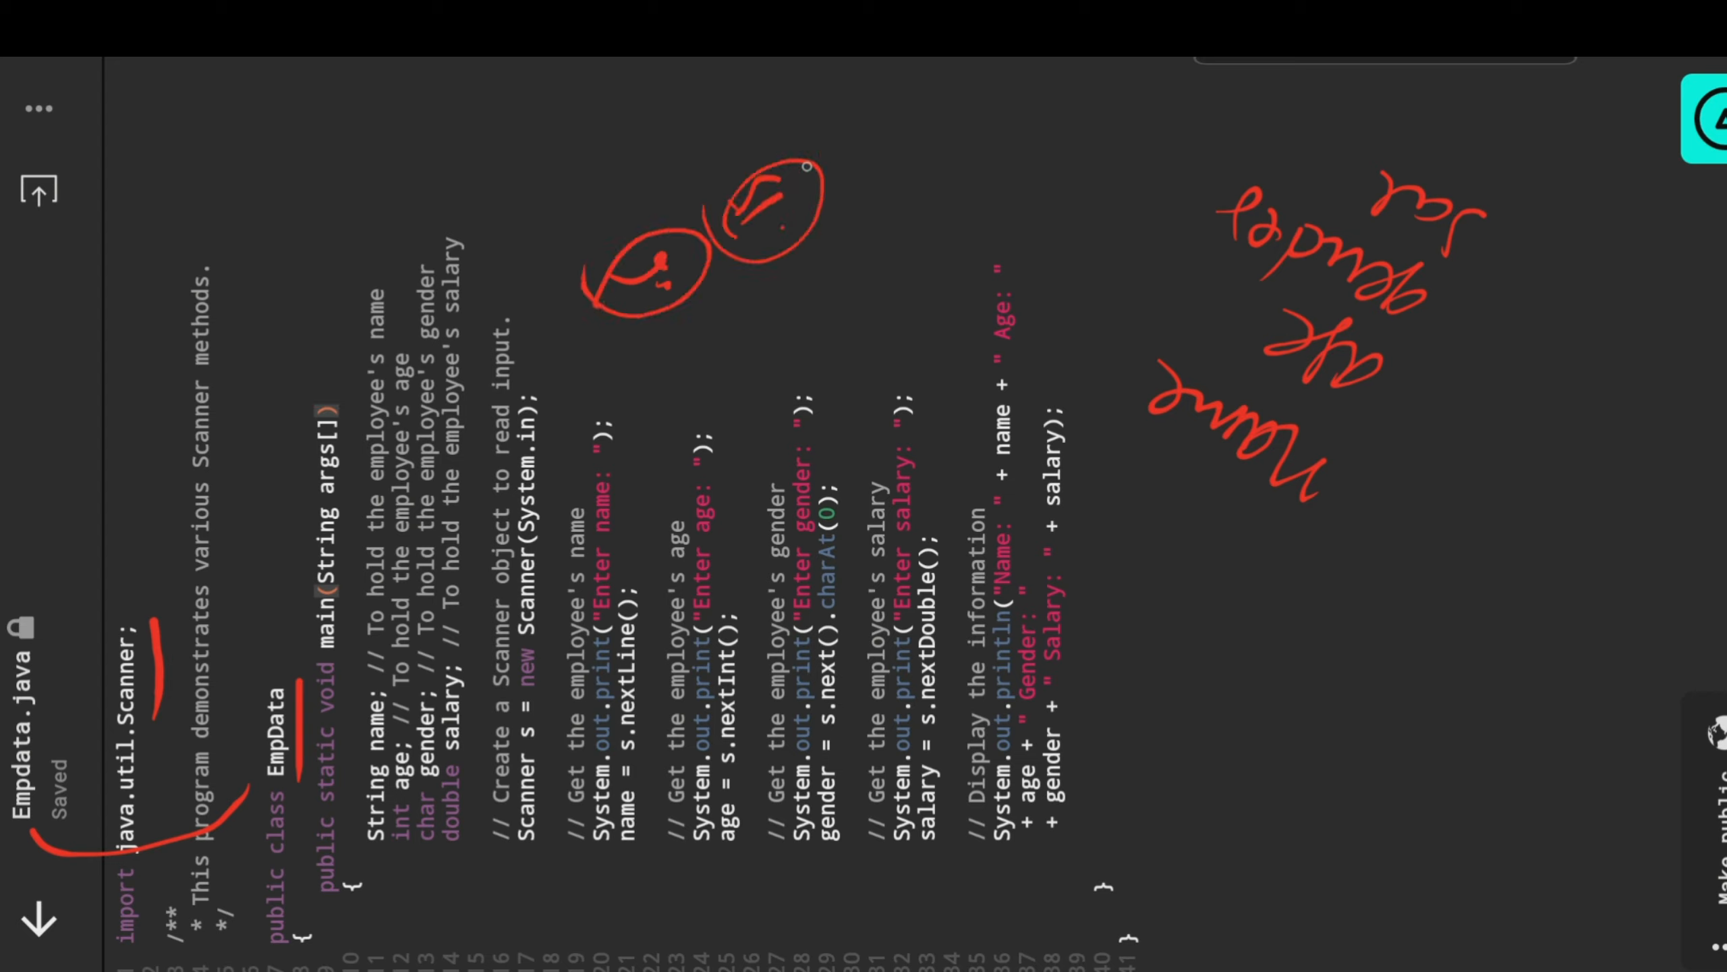
left_click_drag(804, 166, 892, 196)
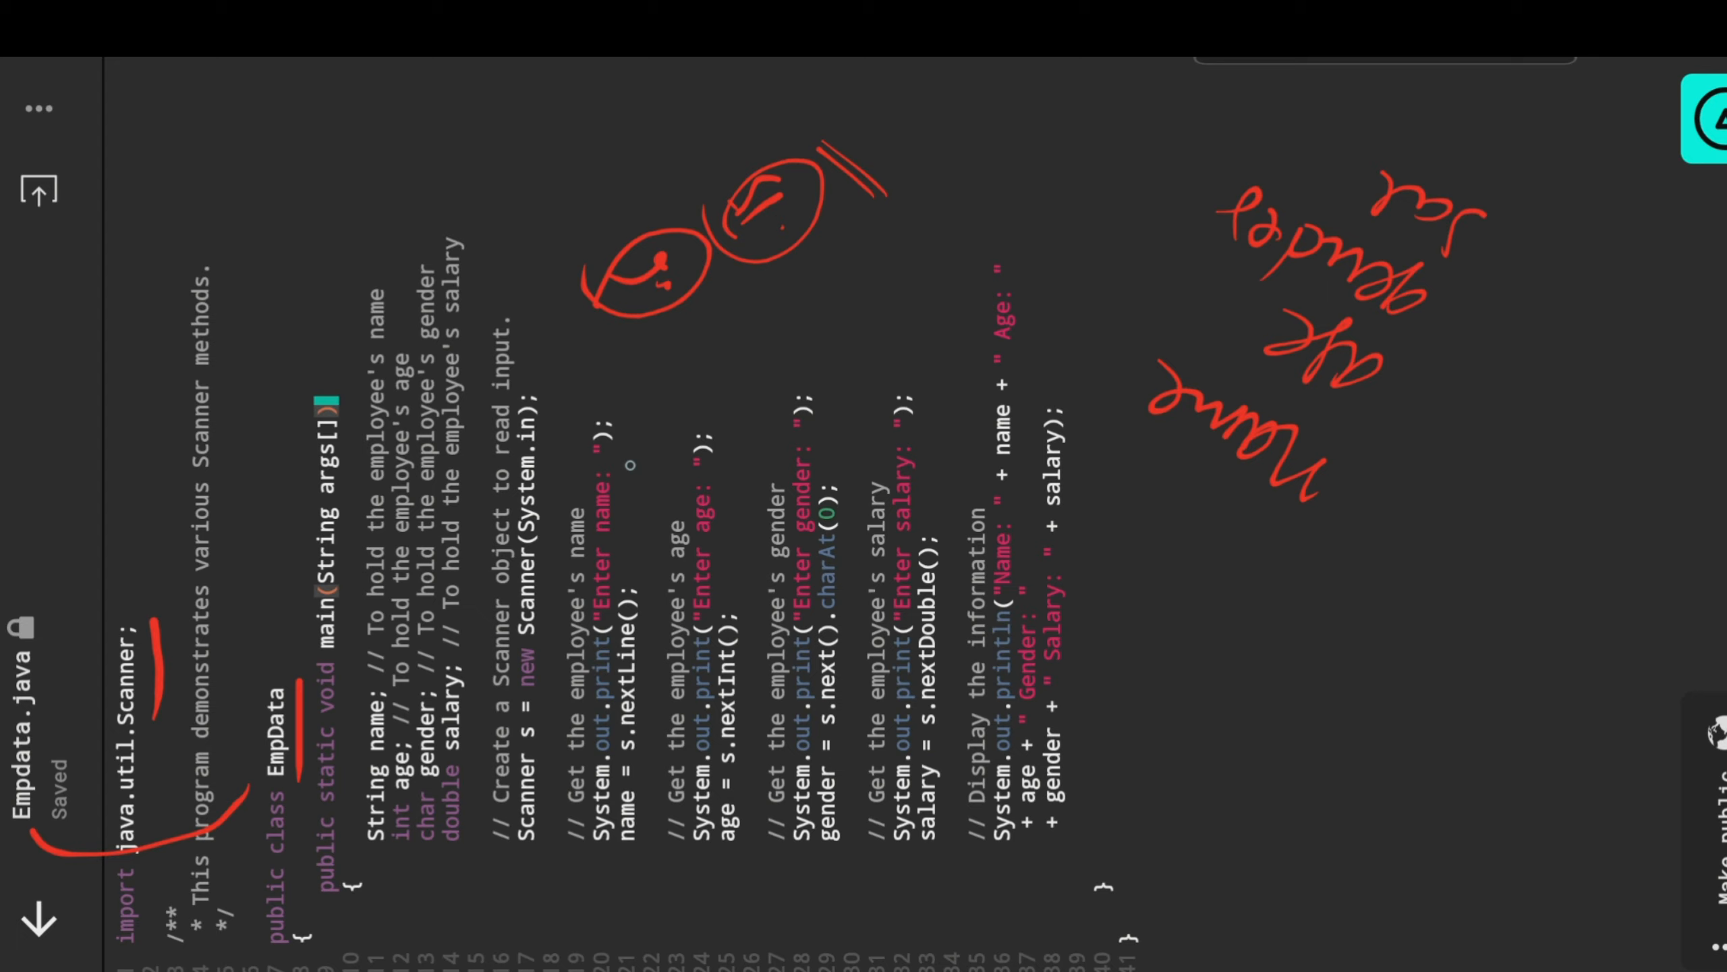
mouse_move(642, 621)
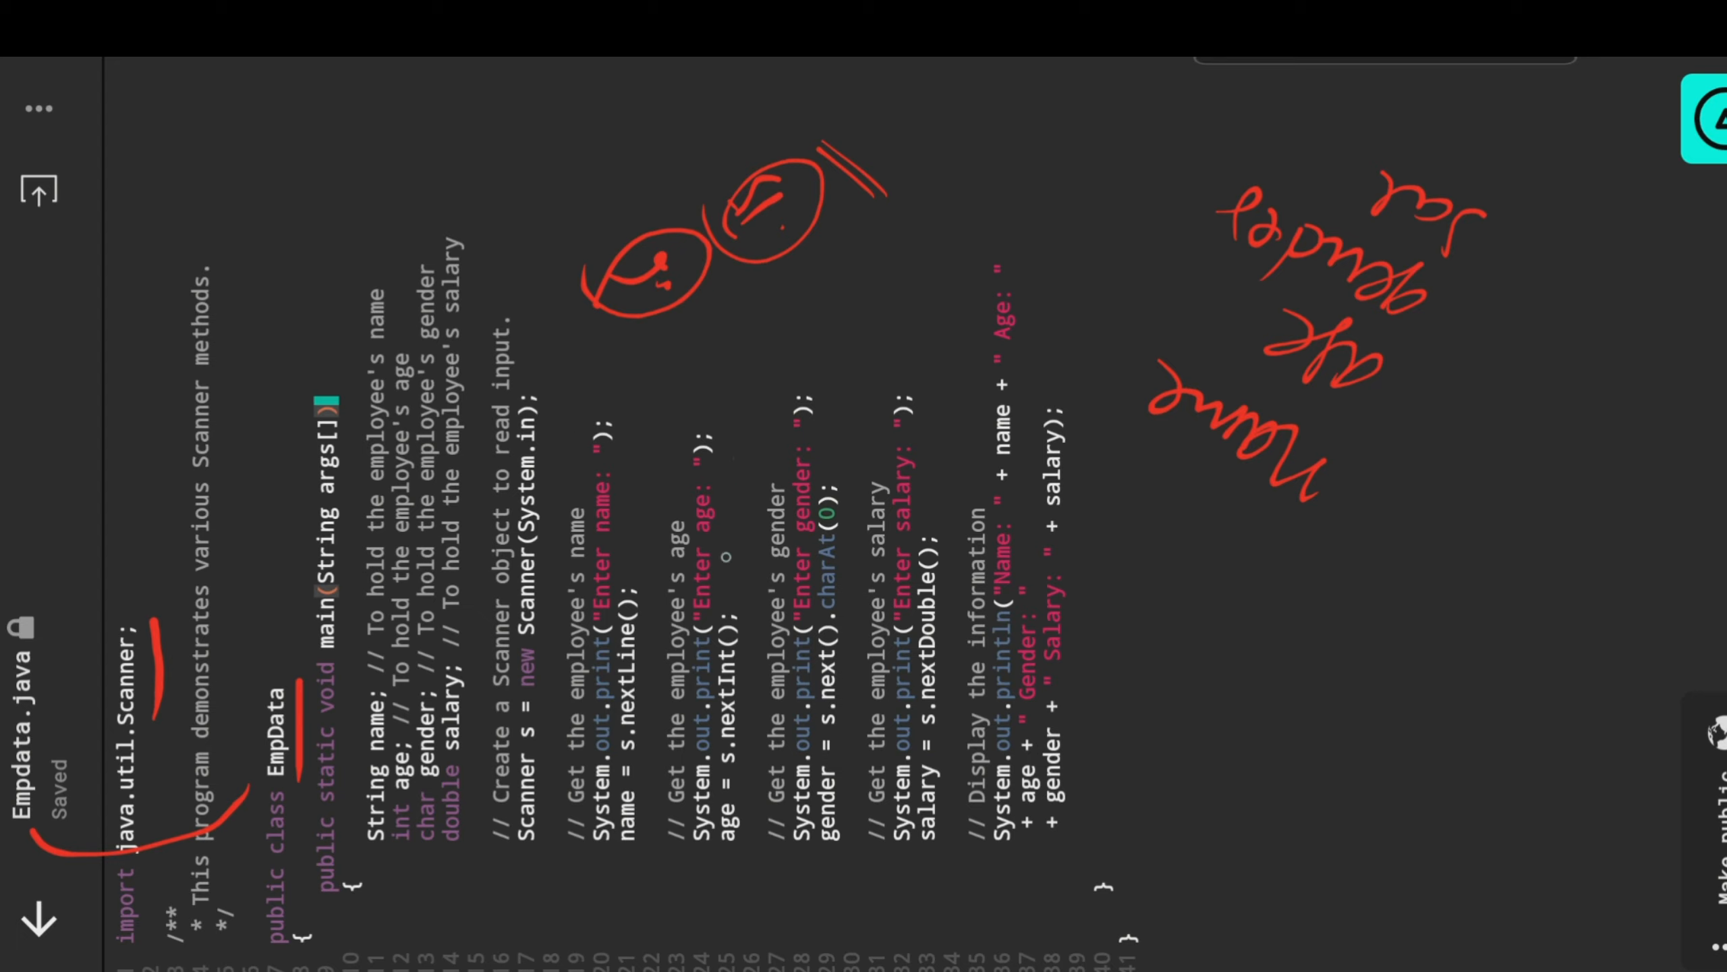
left_click_drag(738, 601, 749, 705)
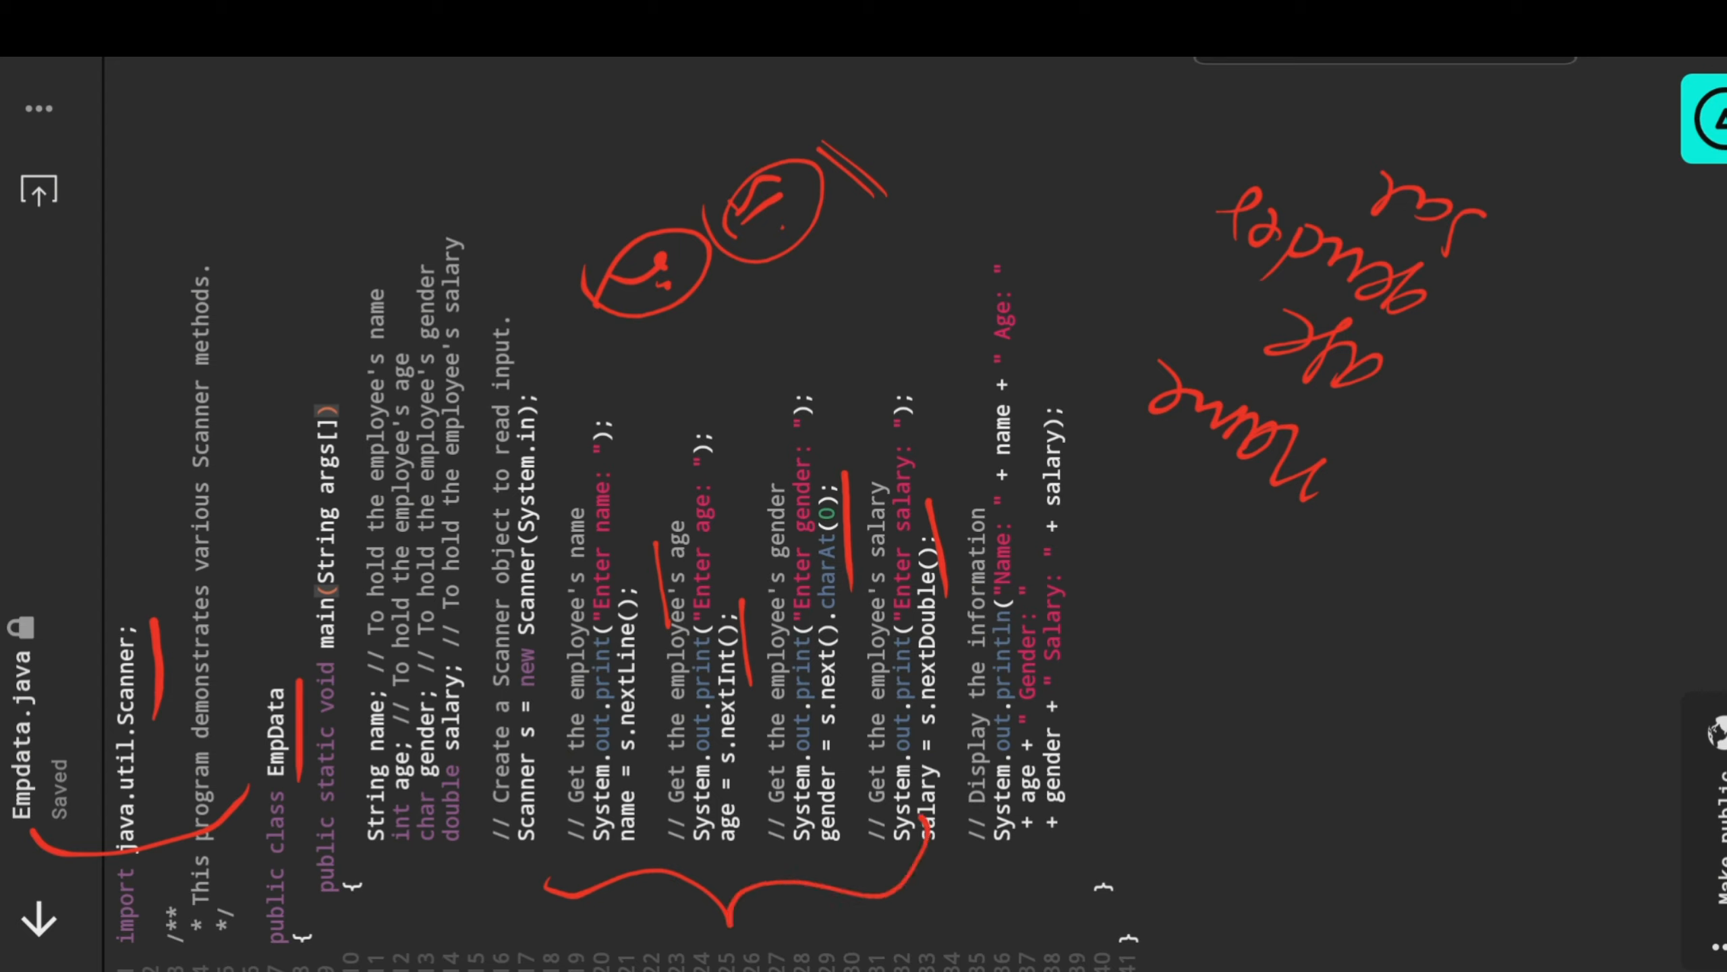
left_click_drag(1063, 303, 1162, 502)
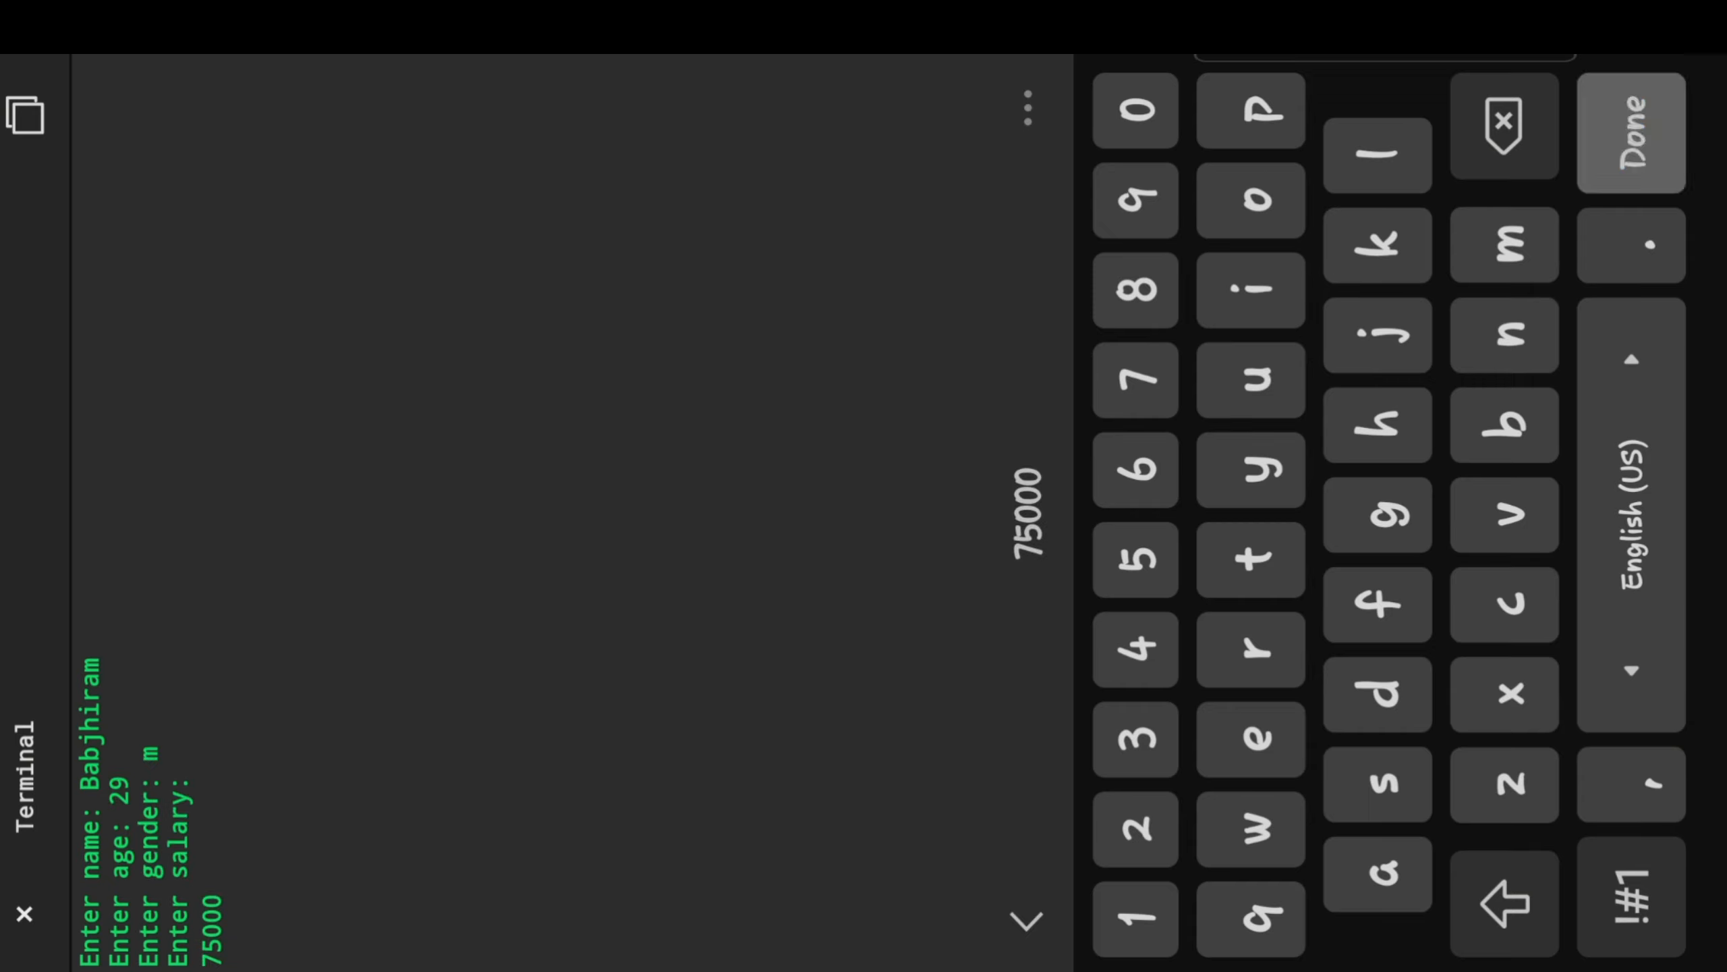
Submit salary 75000 so the first run prints its summary; rerun with name peter, age 32
left_click(1631, 134)
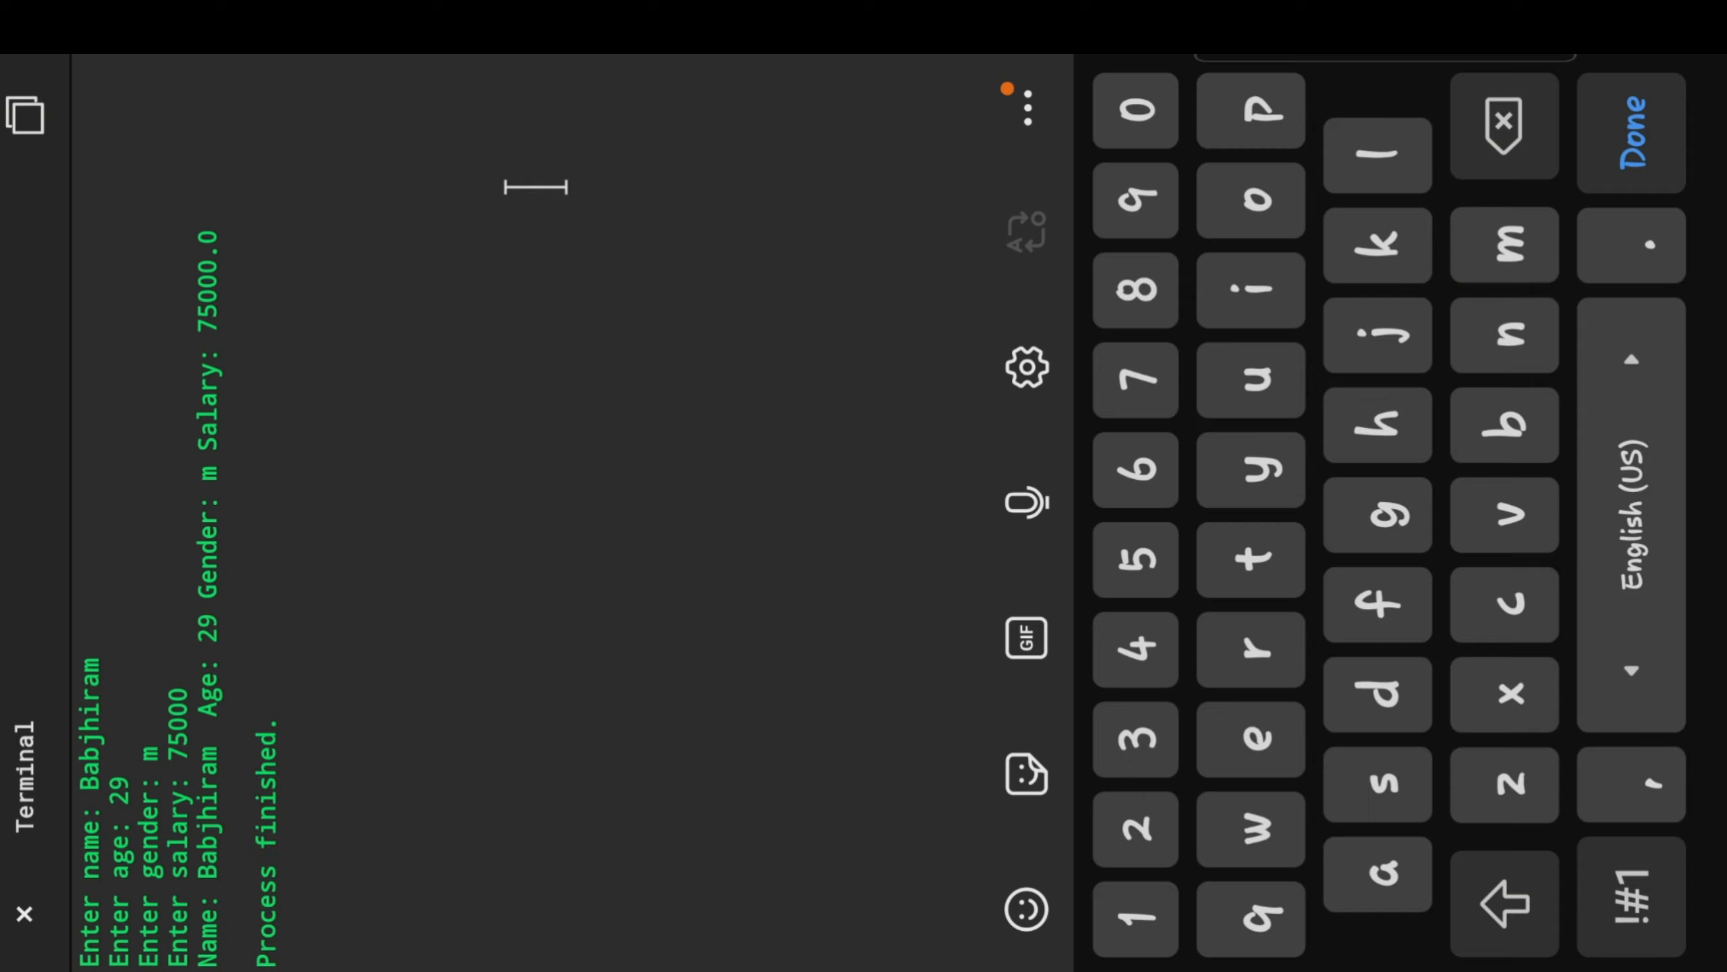
left_click_drag(440, 540, 655, 556)
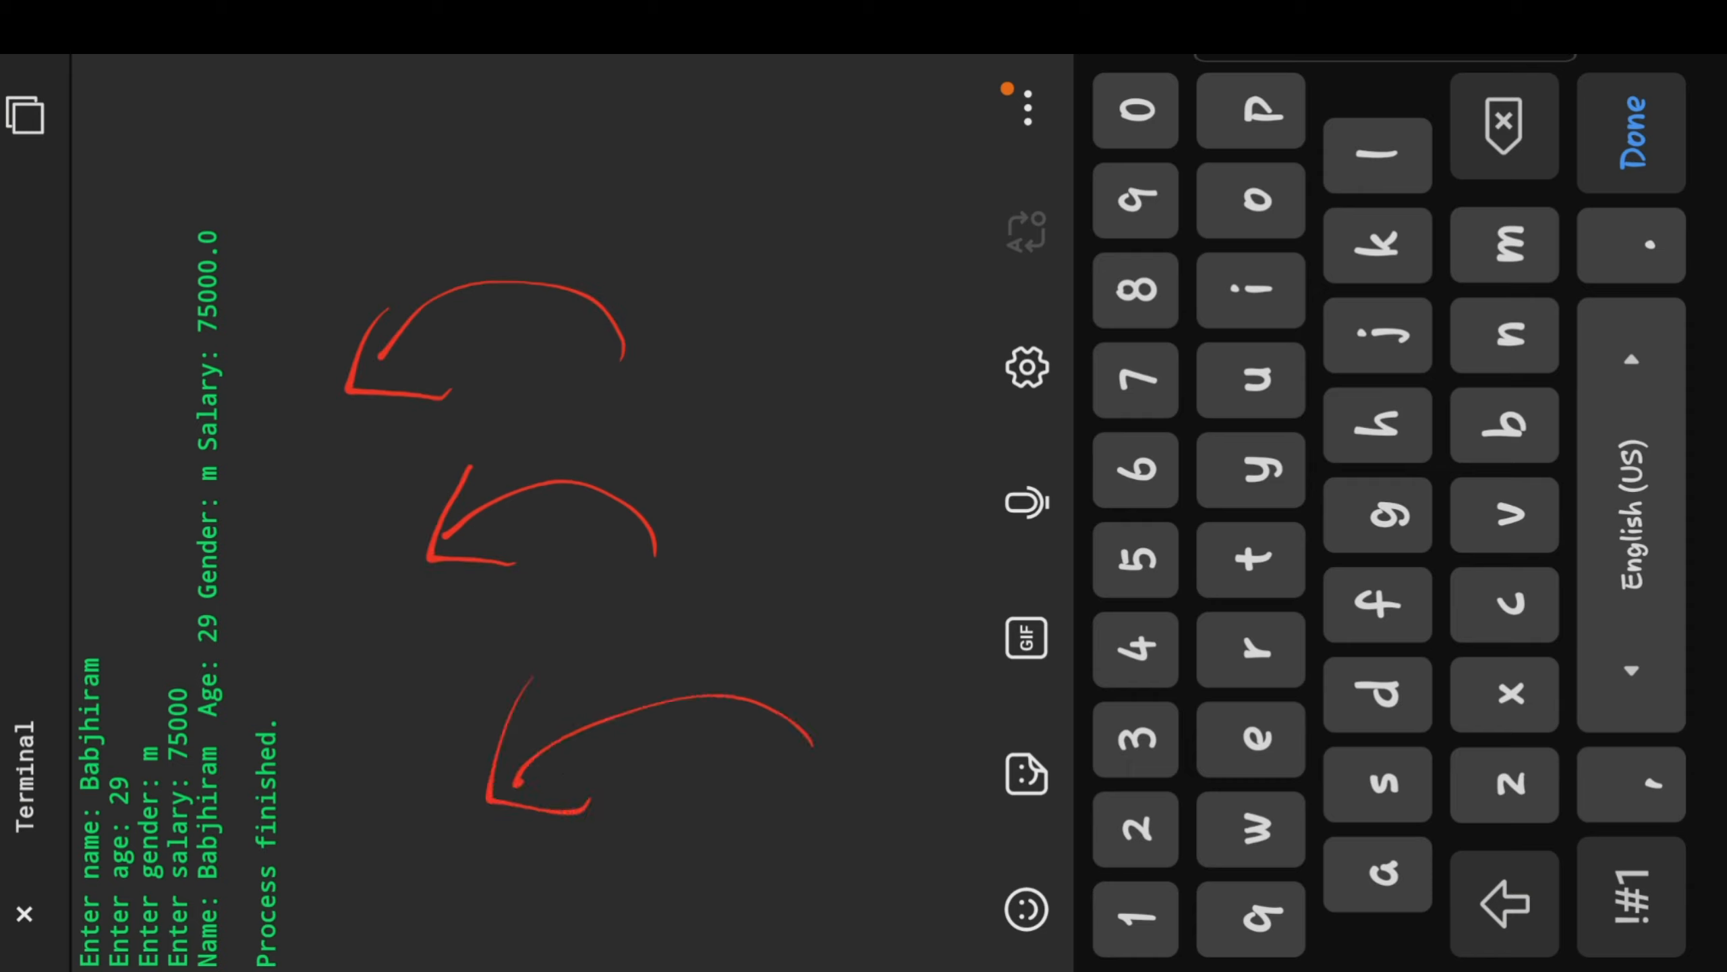
left_click_drag(121, 568, 147, 673)
type("32")
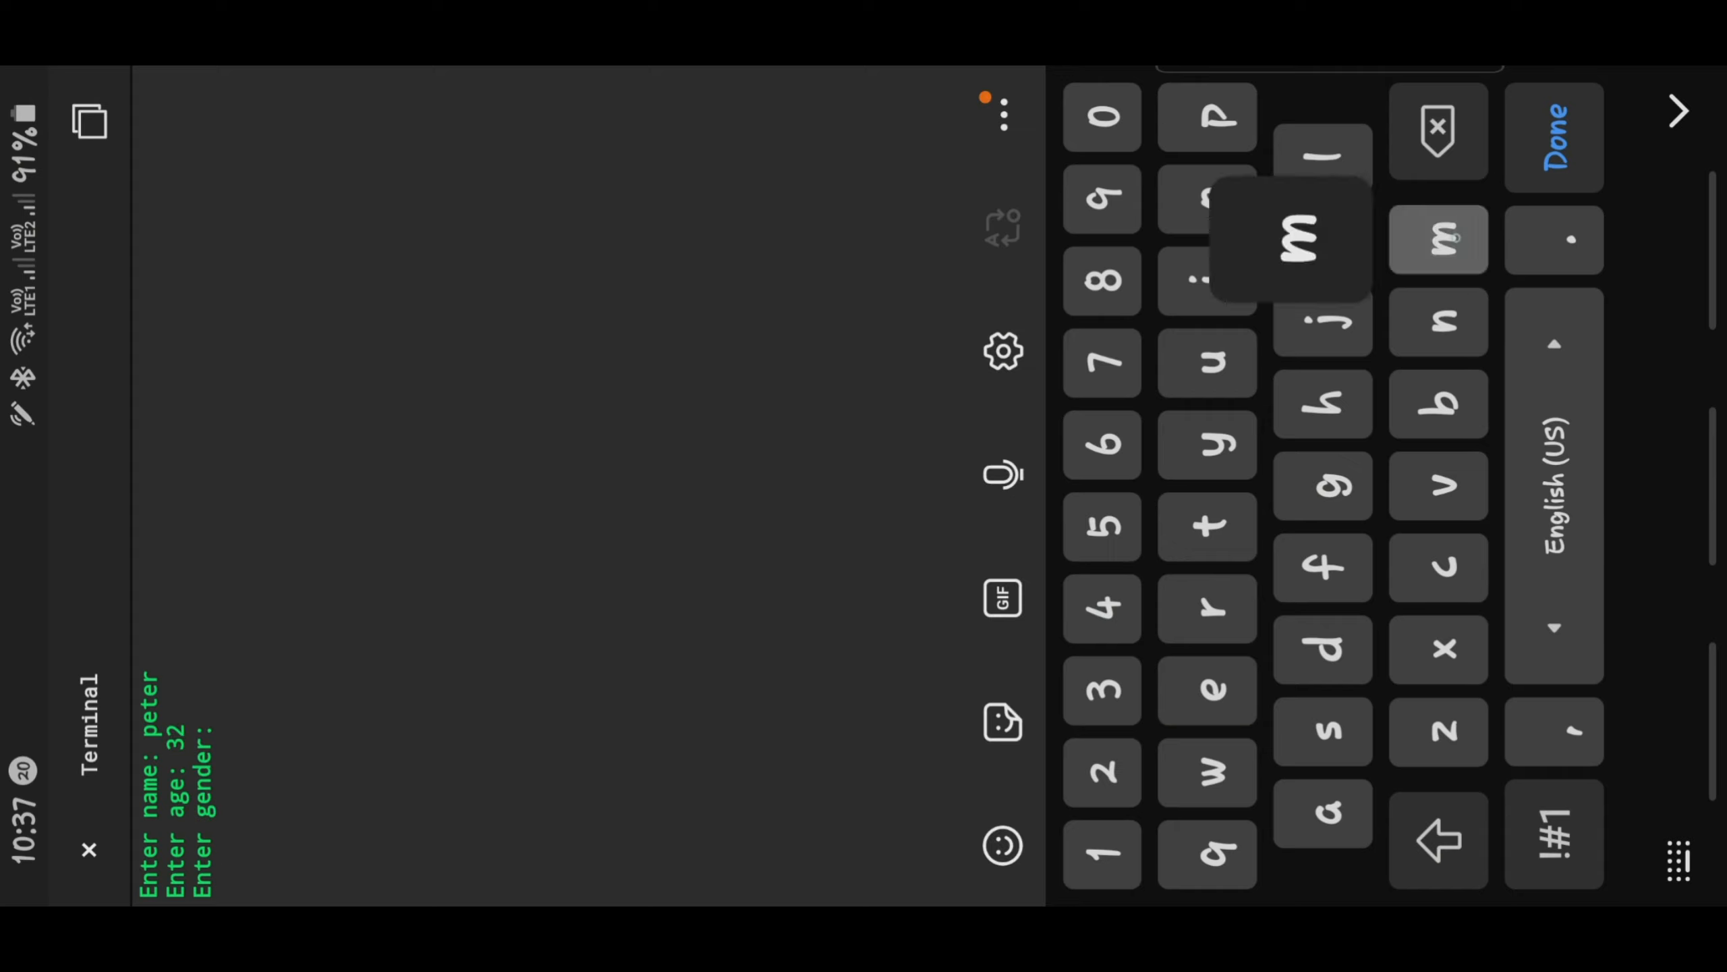
Submit gender m in the second run and enter salary 65000
left_click(1438, 240)
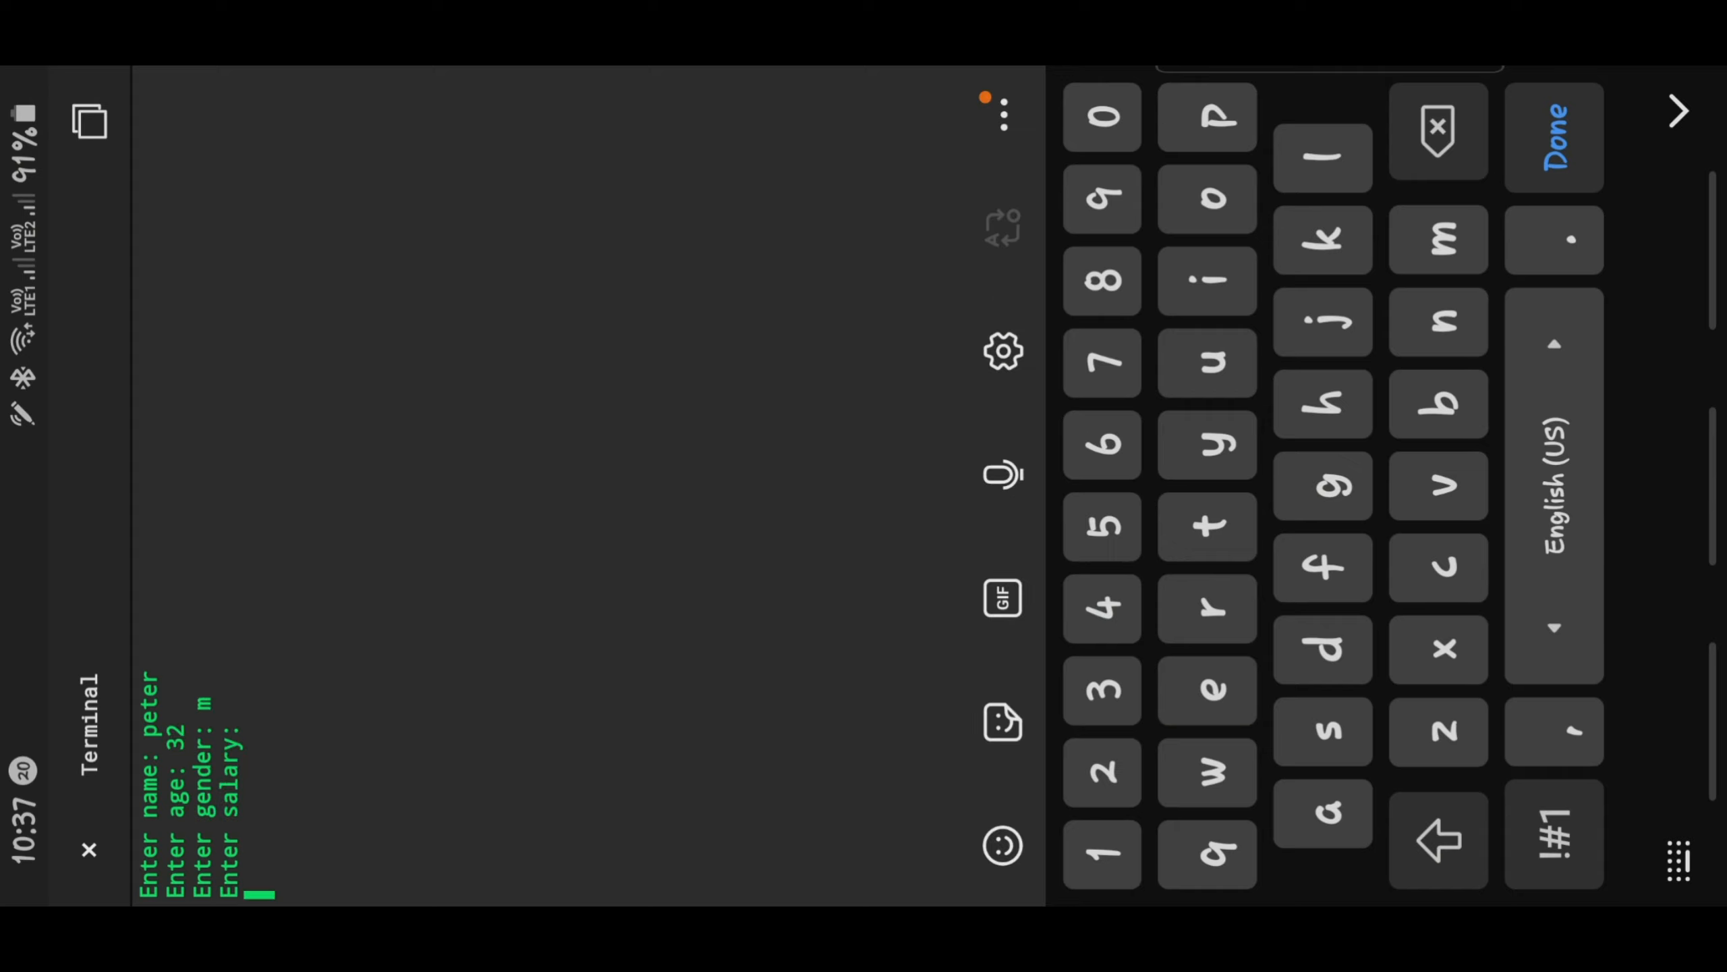
type("65000")
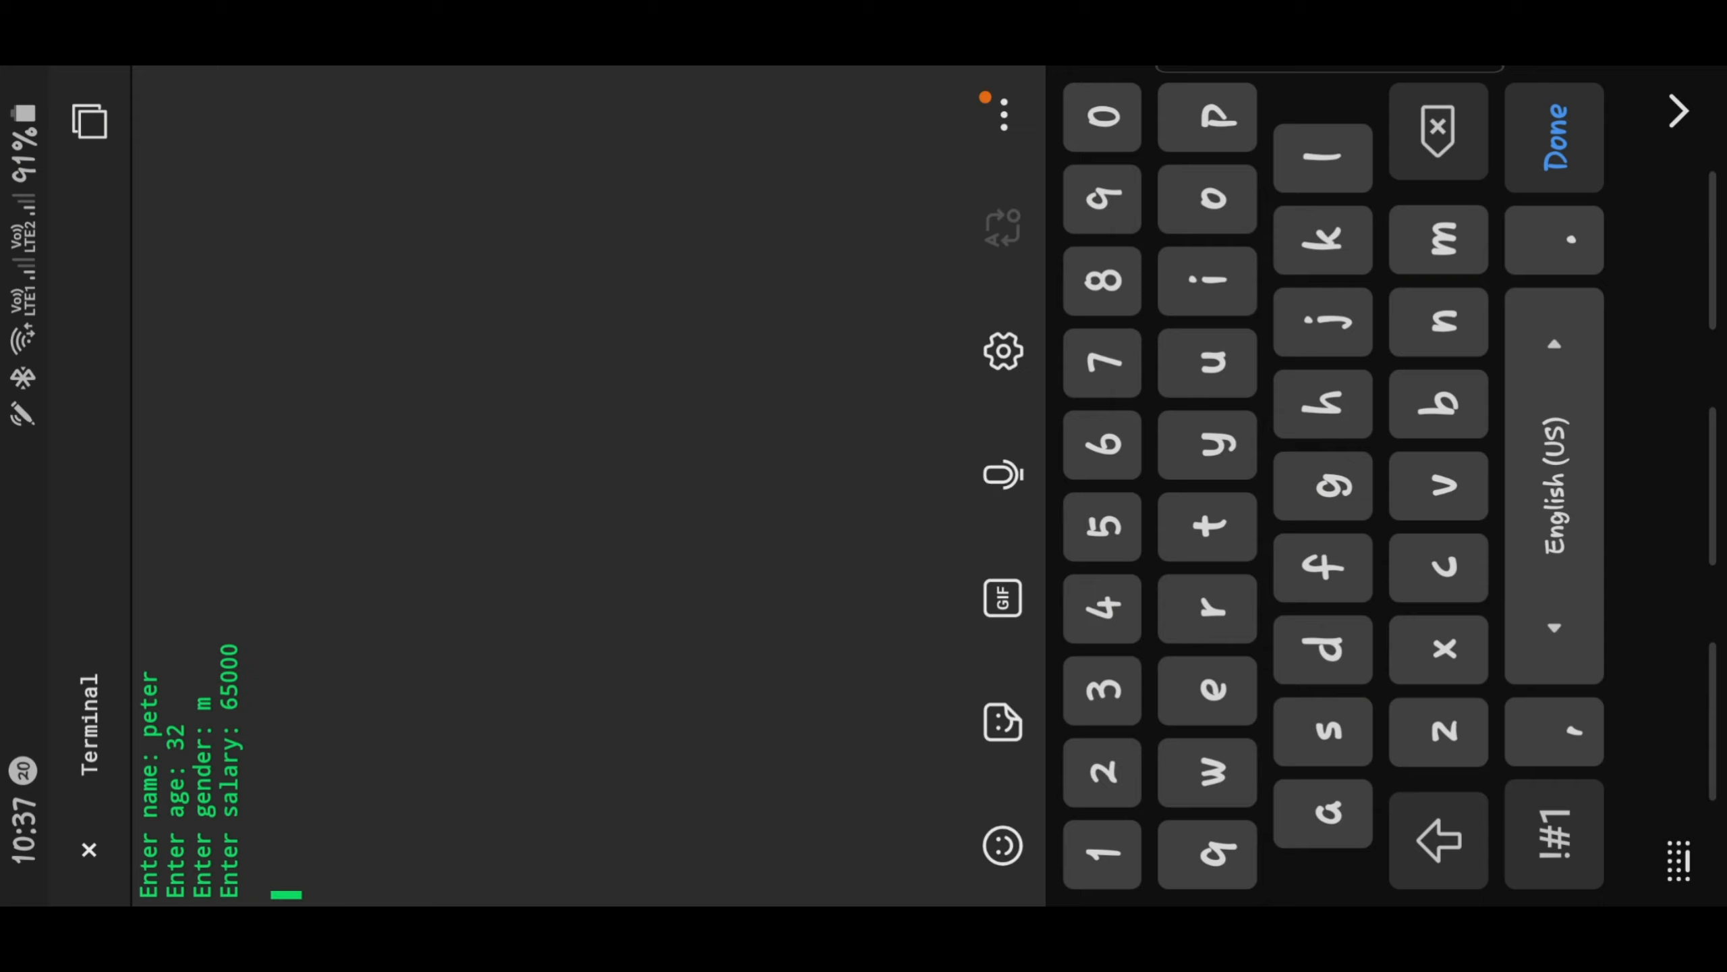